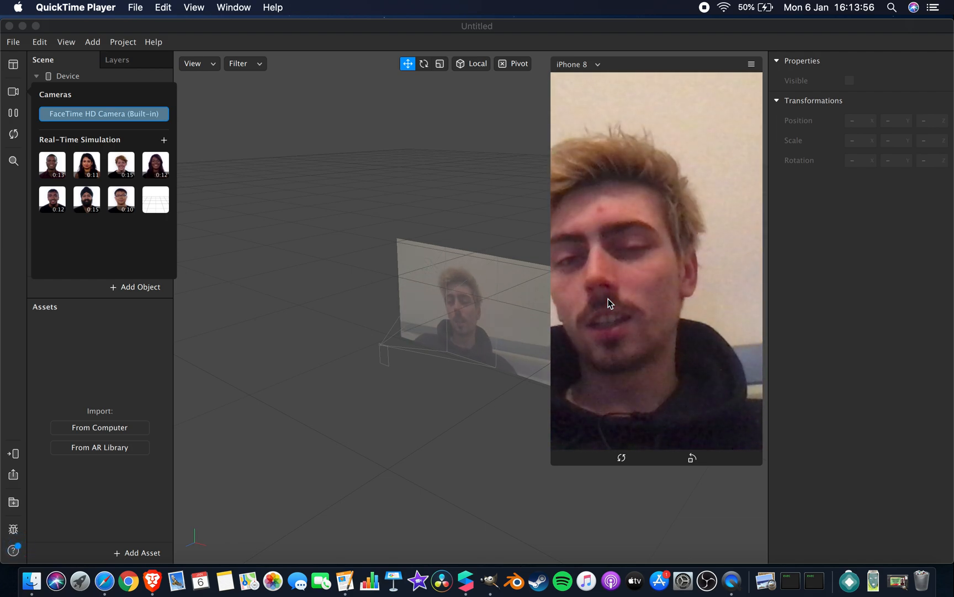
mouse_move(247, 214)
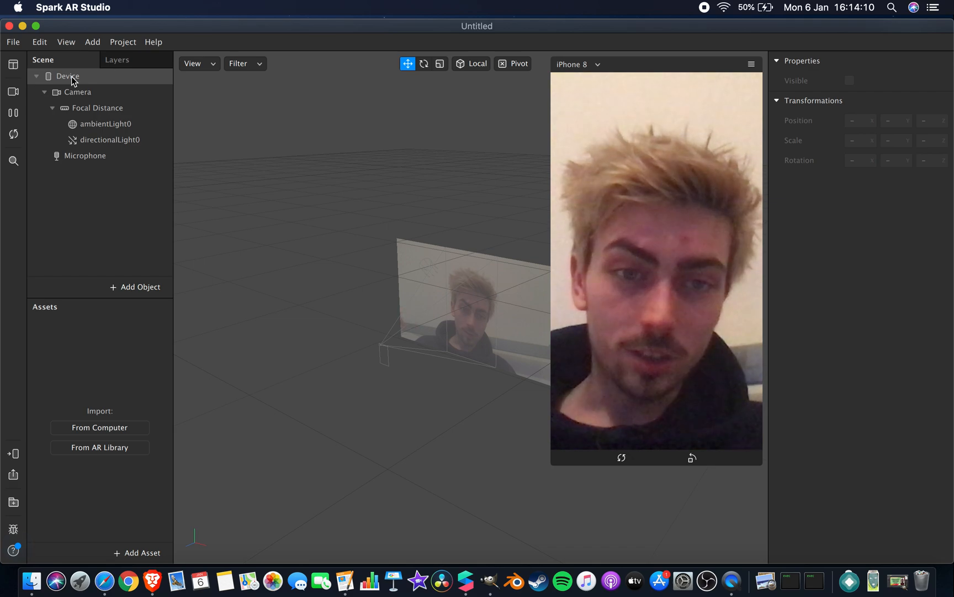
Step: Create a Device instruction patch graph linking Runtime, Less Than 5, and an Instruction
left_click(68, 75)
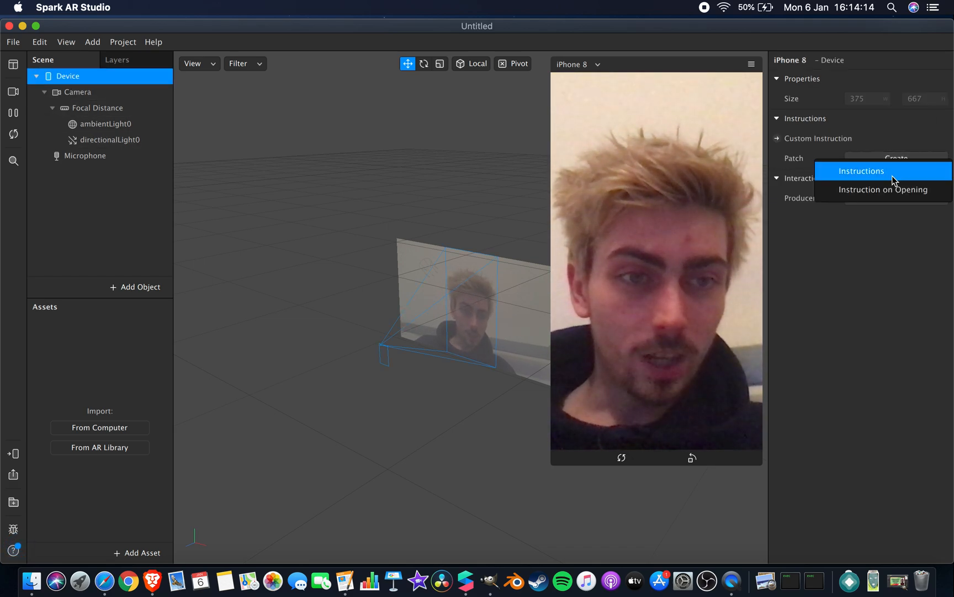
left_click(861, 170)
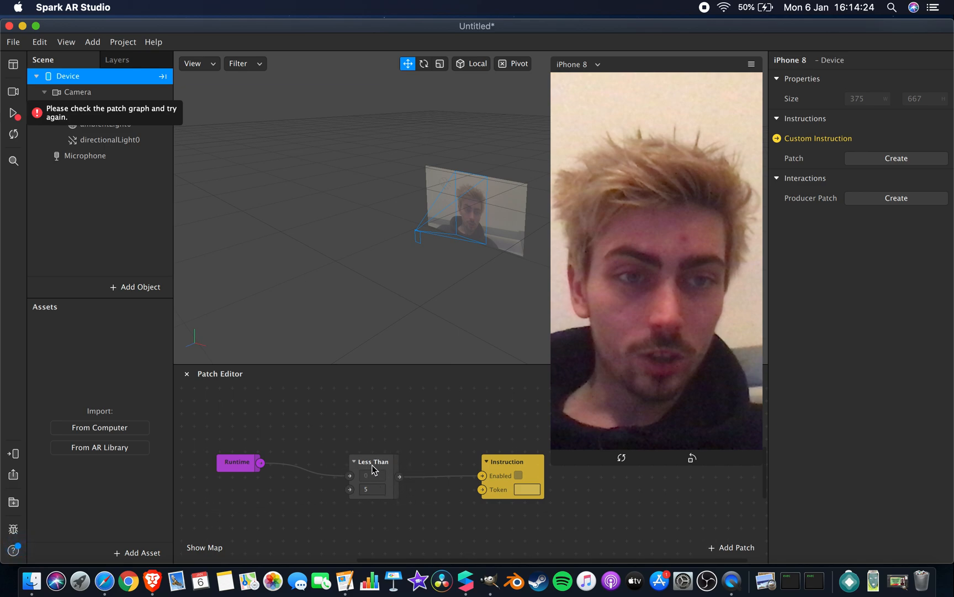
mouse_move(575, 499)
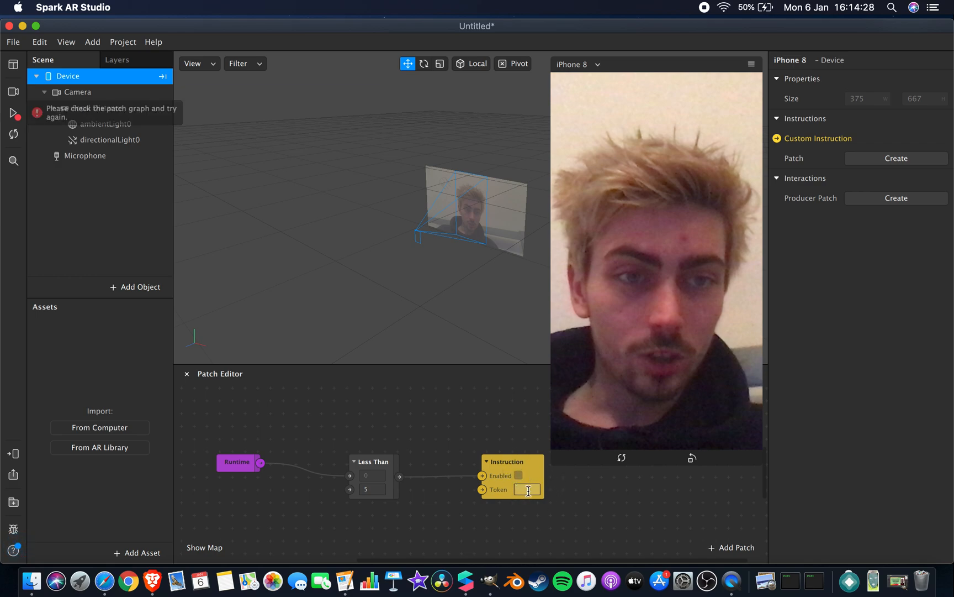
Step: In project Capabilities, expand Instructions and Custom Instructions and open the instruction picker
left_click(122, 42)
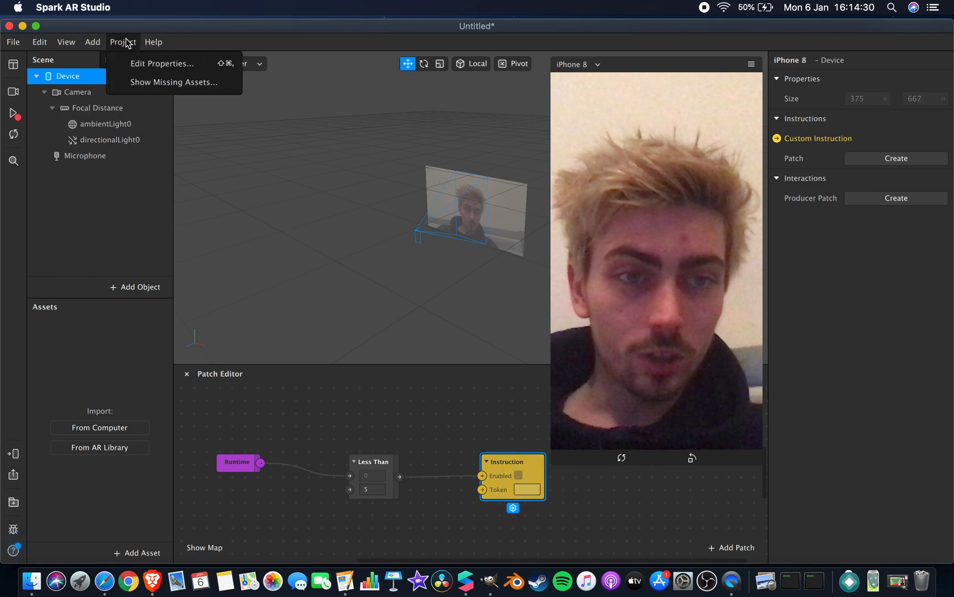
left_click(162, 63)
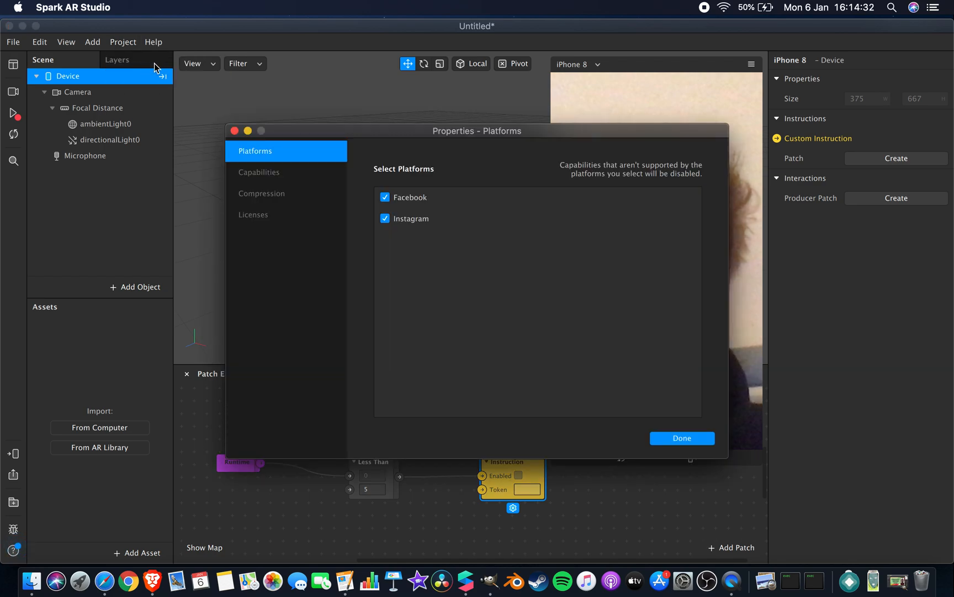
left_click(259, 171)
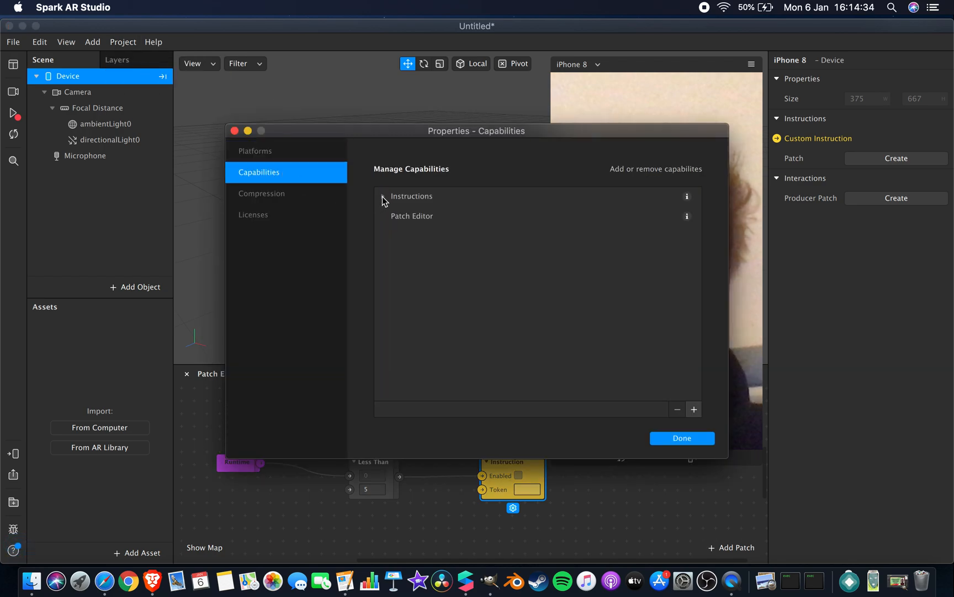
left_click(383, 196)
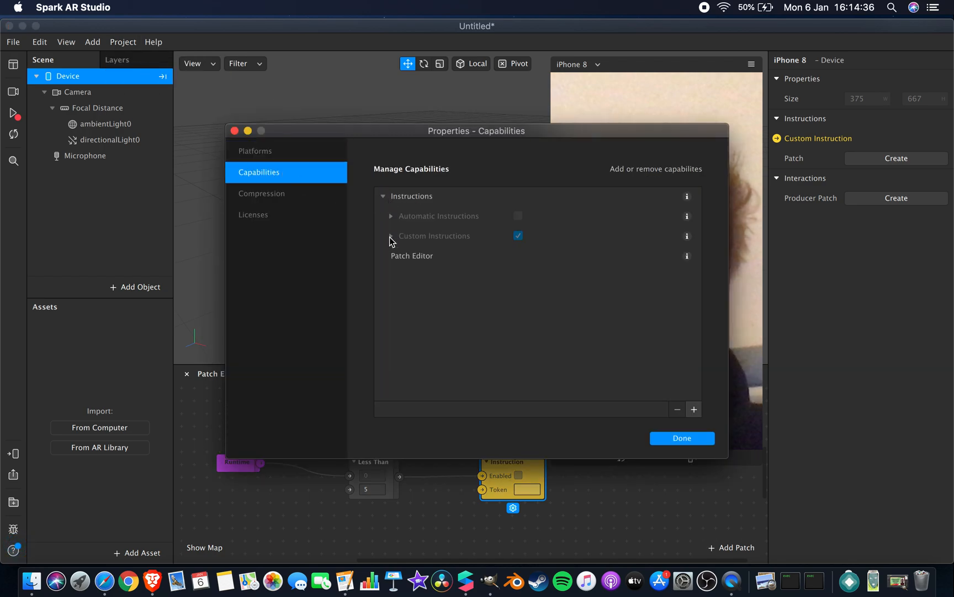
left_click(391, 236)
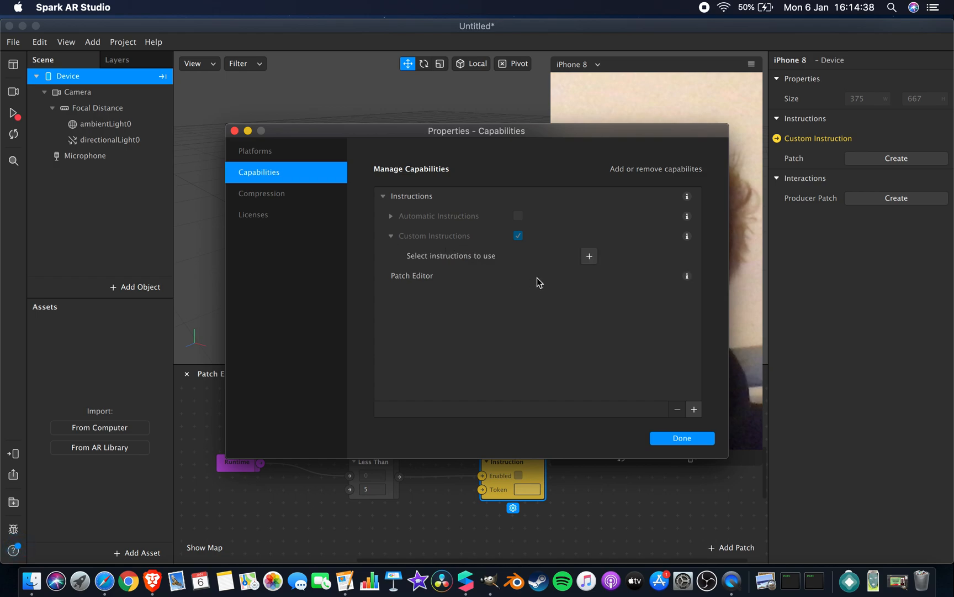
left_click(588, 255)
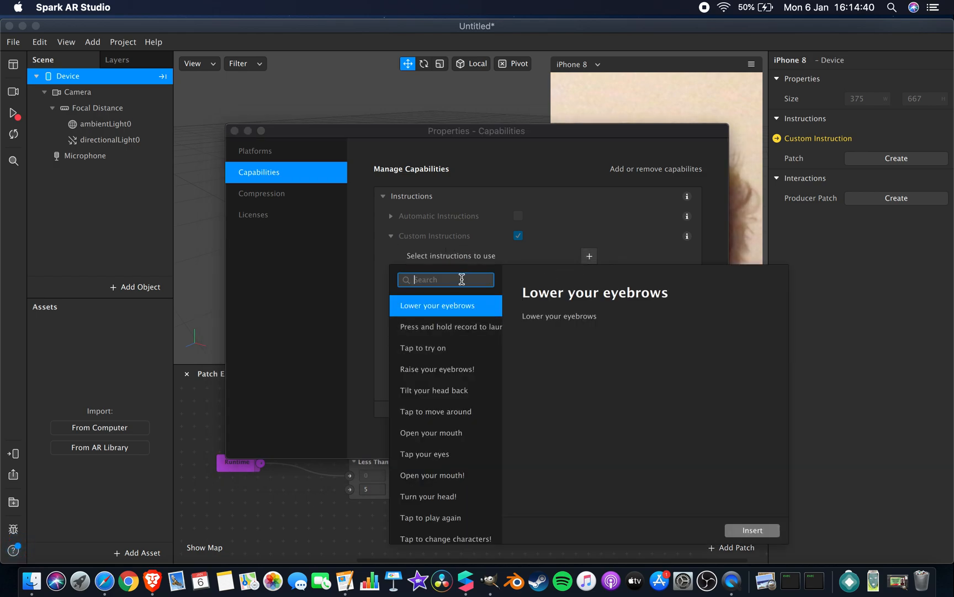
Step: Insert the 'Tap to change' instruction, select its tap_to_change token, and close properties
type("tap to change")
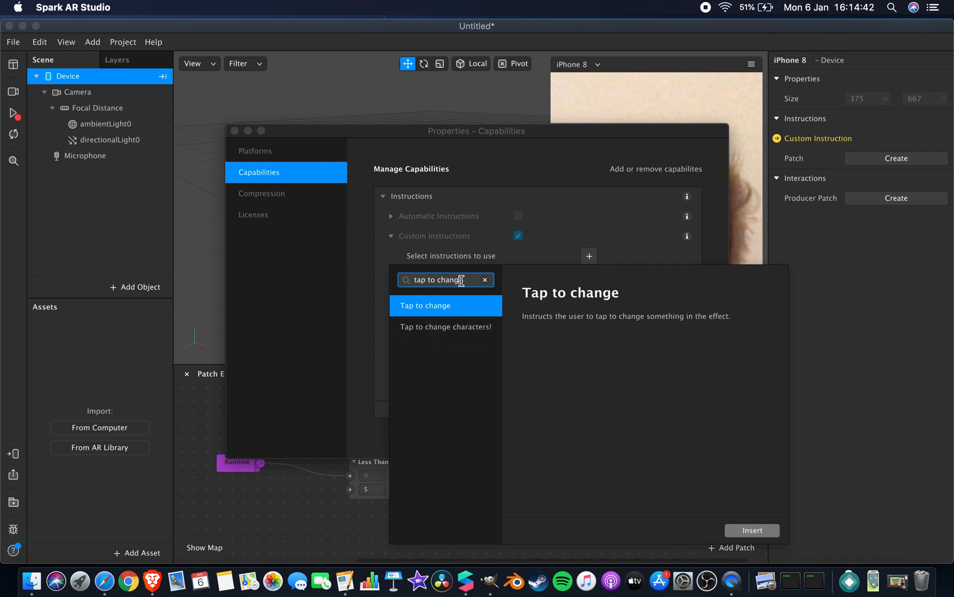
left_click(751, 530)
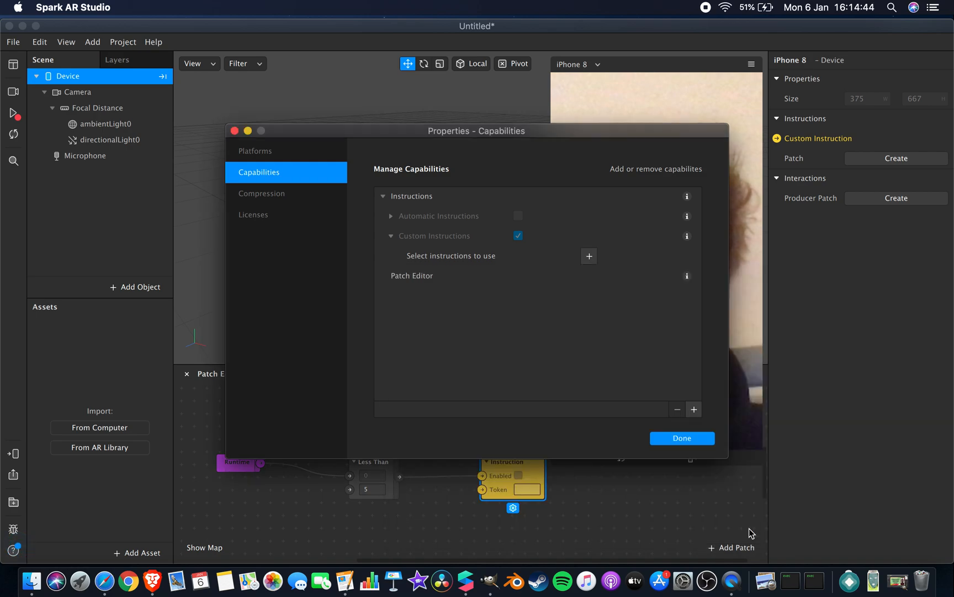
left_click(588, 256)
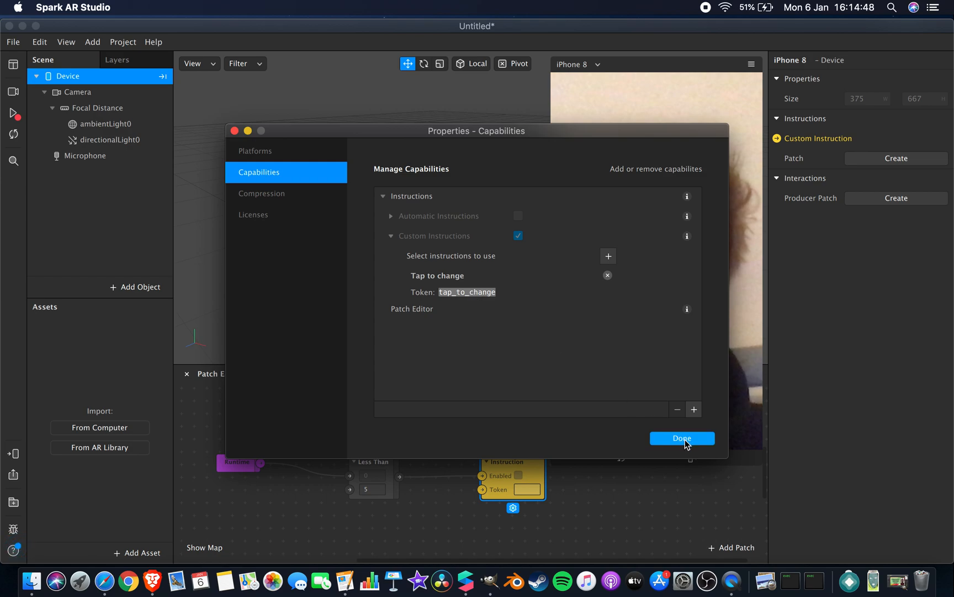
left_click(681, 437)
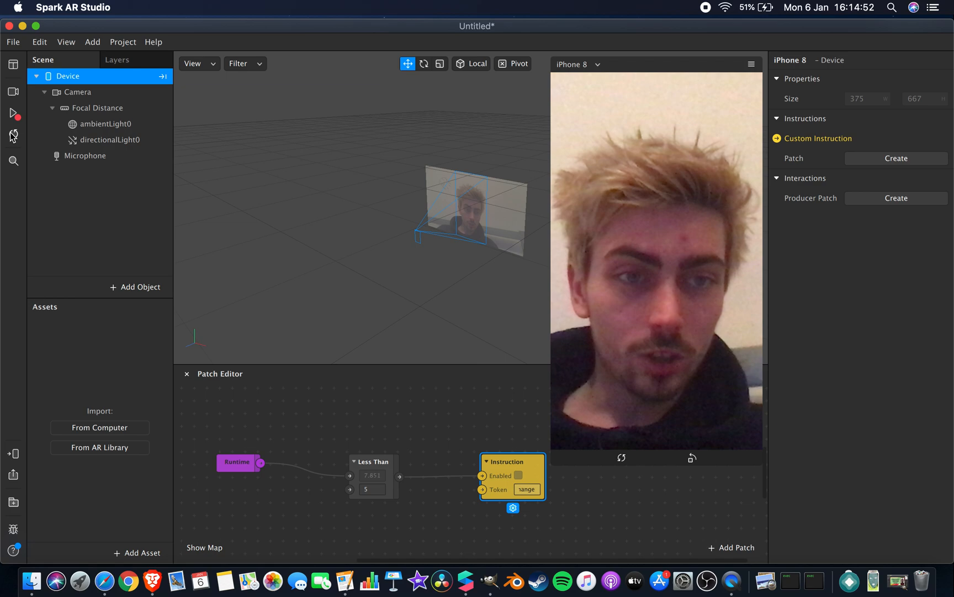
Step: Restart the preview so the tap_to_change Instruction shows 'Tap to change' on screen
left_click(501, 475)
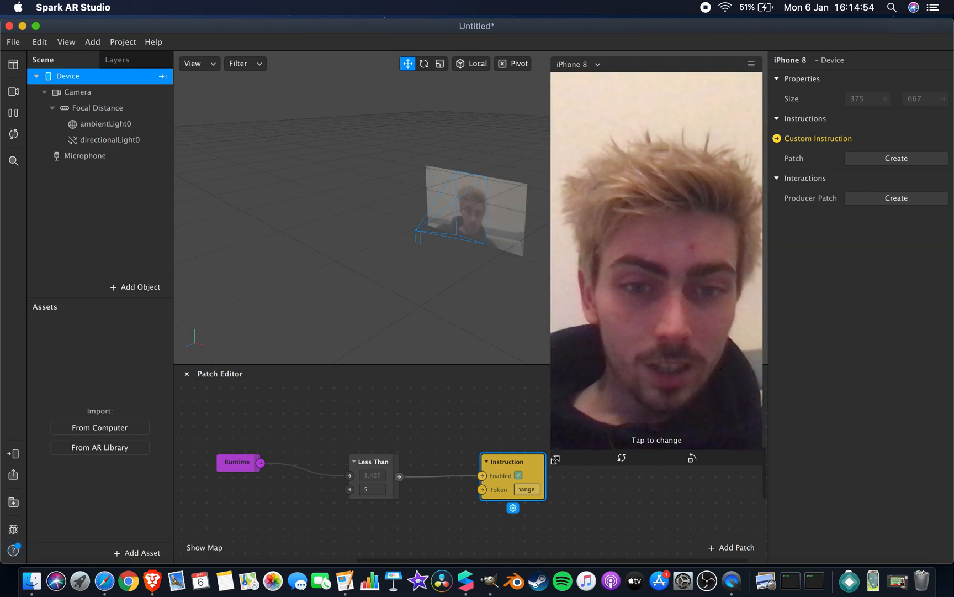